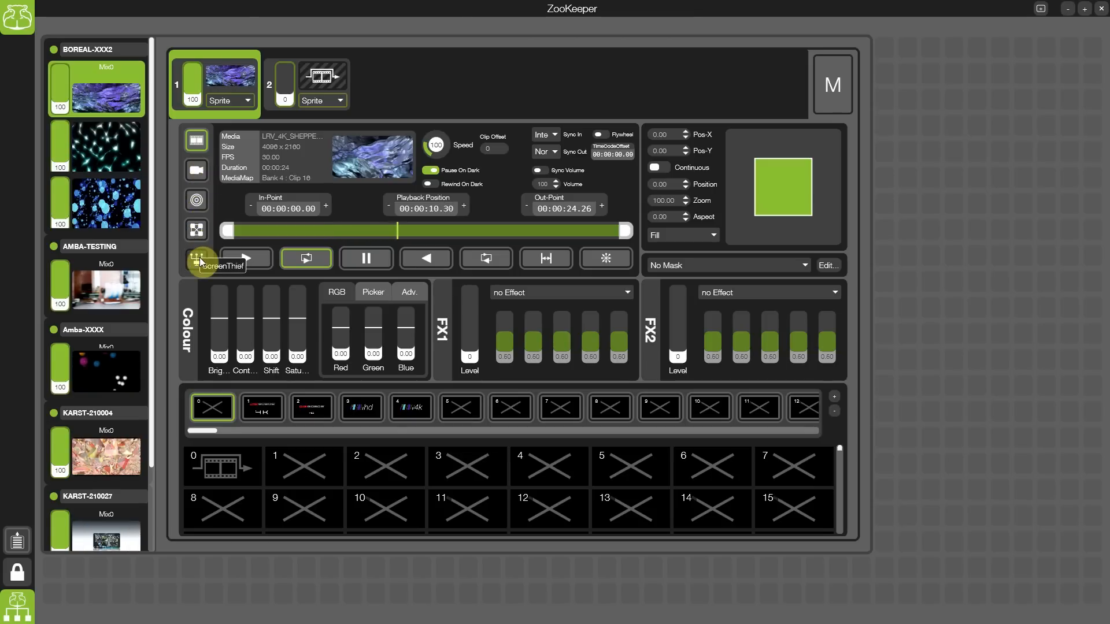
Step: Browse the Visualizer's saved views, then close it back to the home menu
left_click(307, 83)
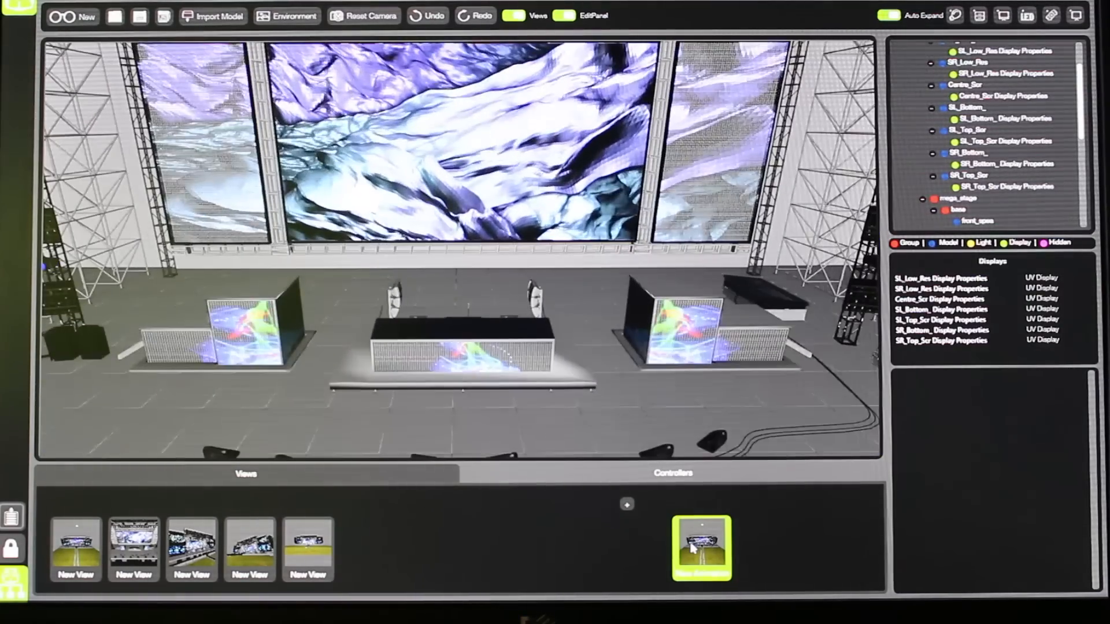
left_click(701, 548)
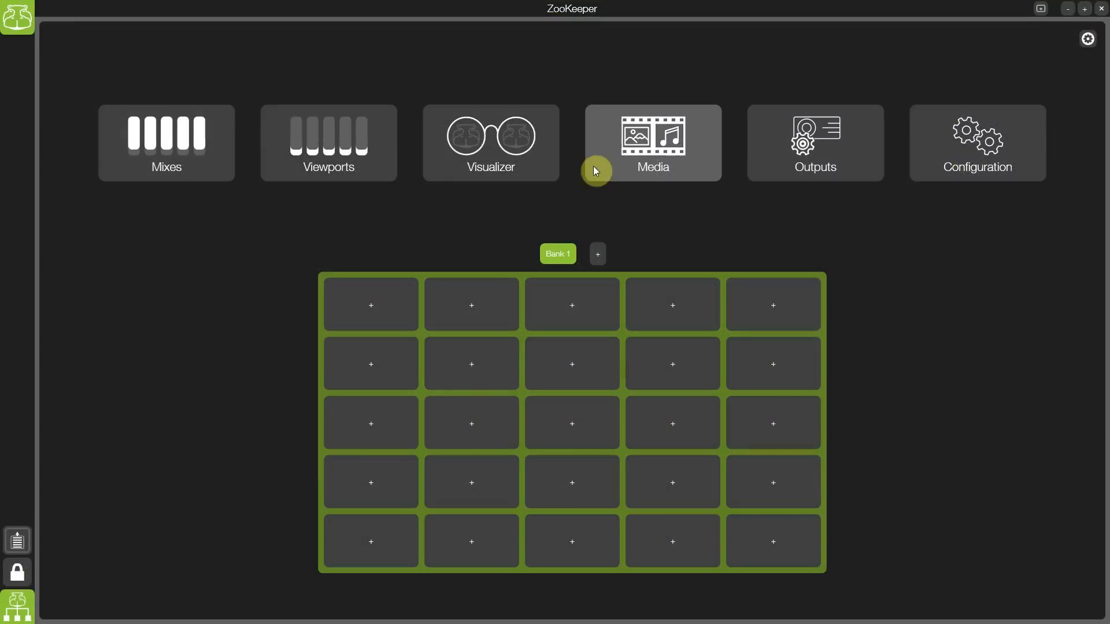
Step: Browse BOREAL-XXX2's Root tree — LightRhythmVisuals, DigiGobos — and expand LightRhythmVisuals into LRV_4K, LRV_HD, LRV_Mapping
left_click(652, 143)
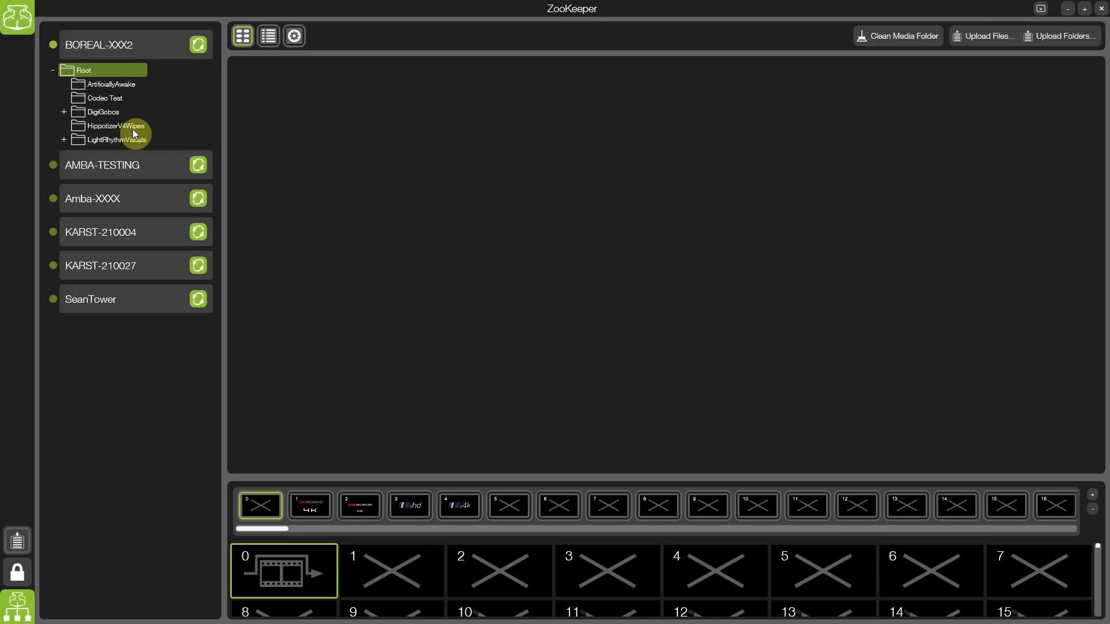
left_click(117, 140)
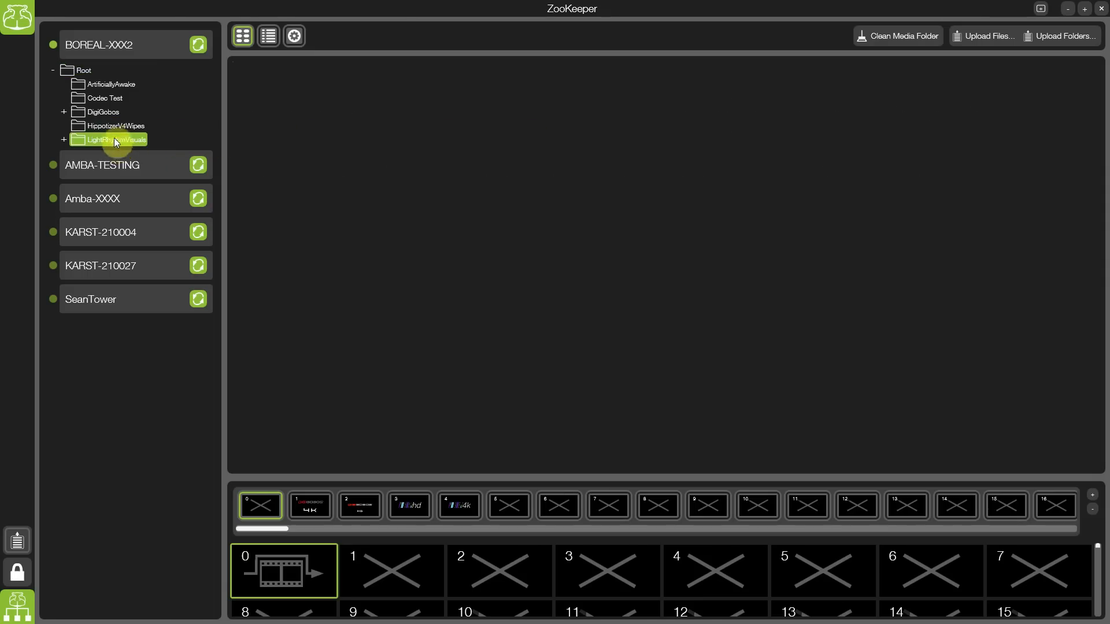
left_click(104, 111)
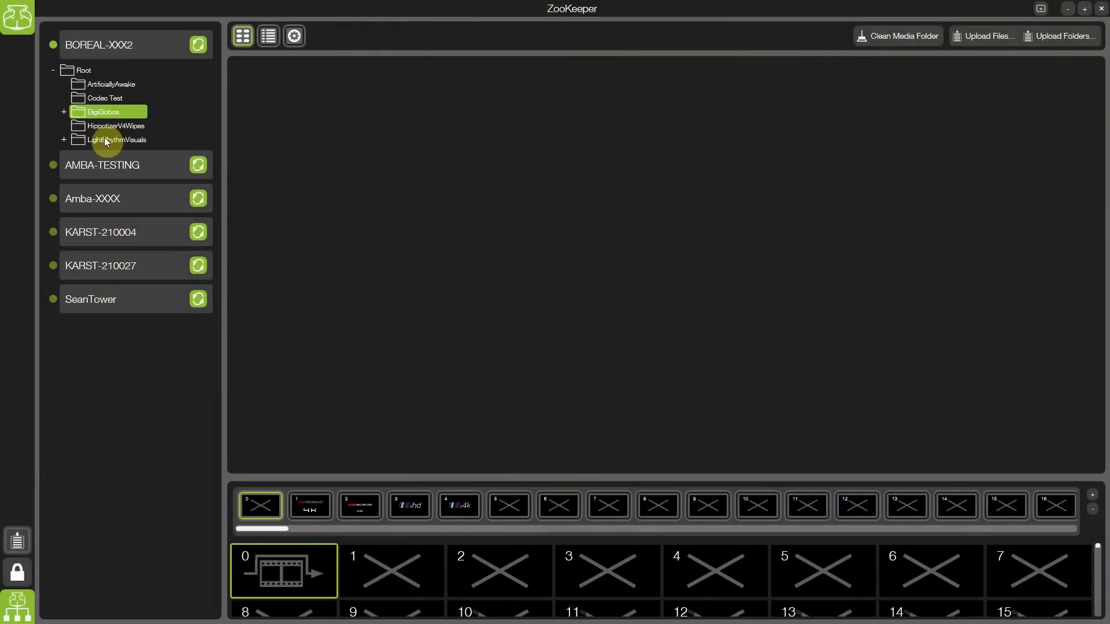
left_click(63, 140)
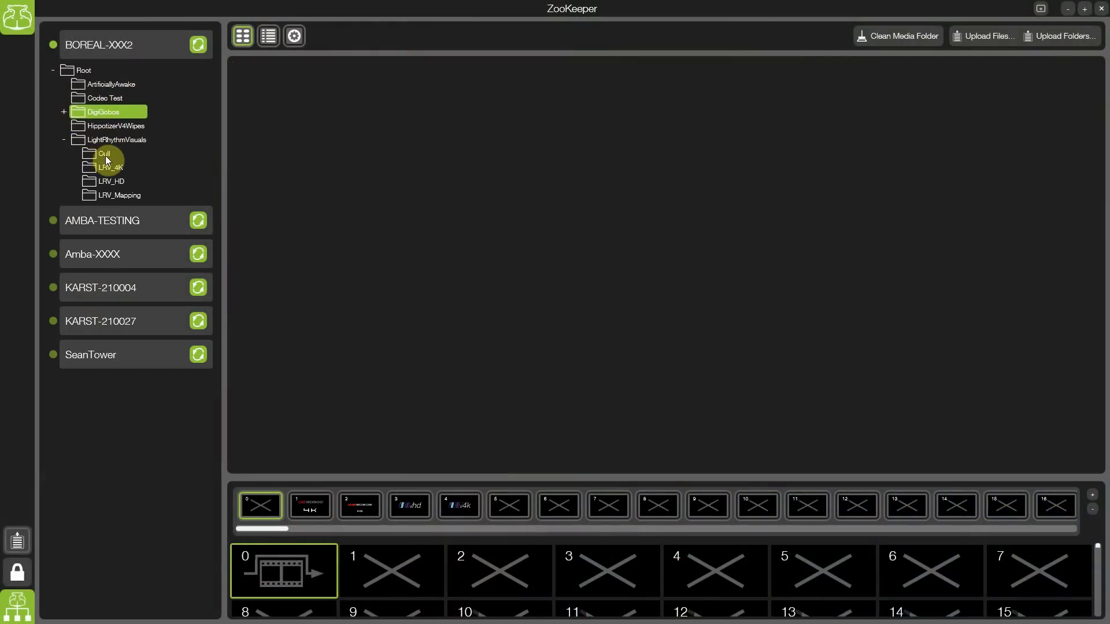